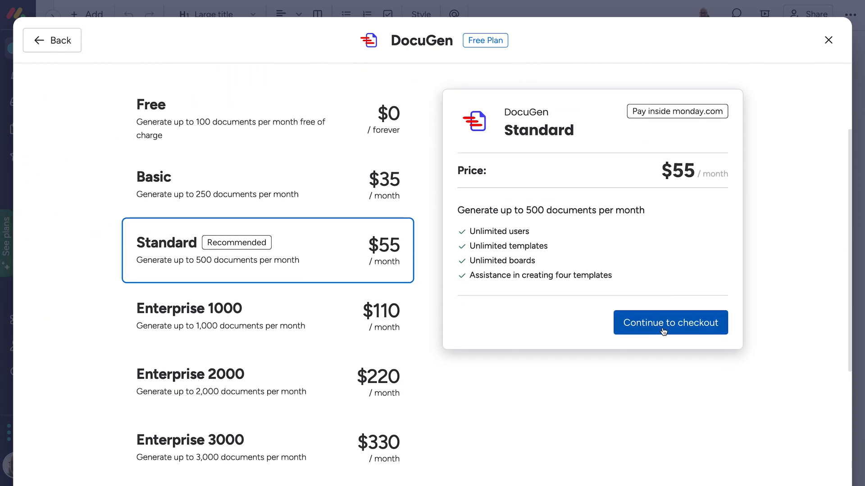
Step: Proceed to checkout with the DocuGen Standard plan at $55 per month
left_click(671, 322)
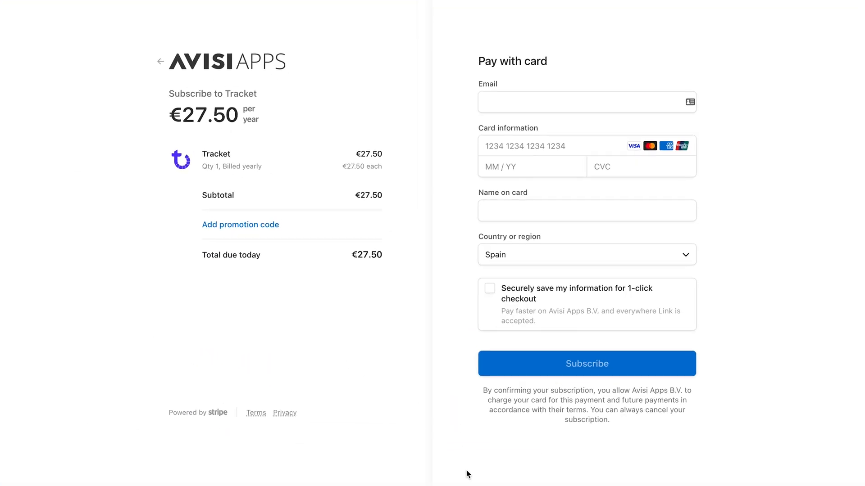